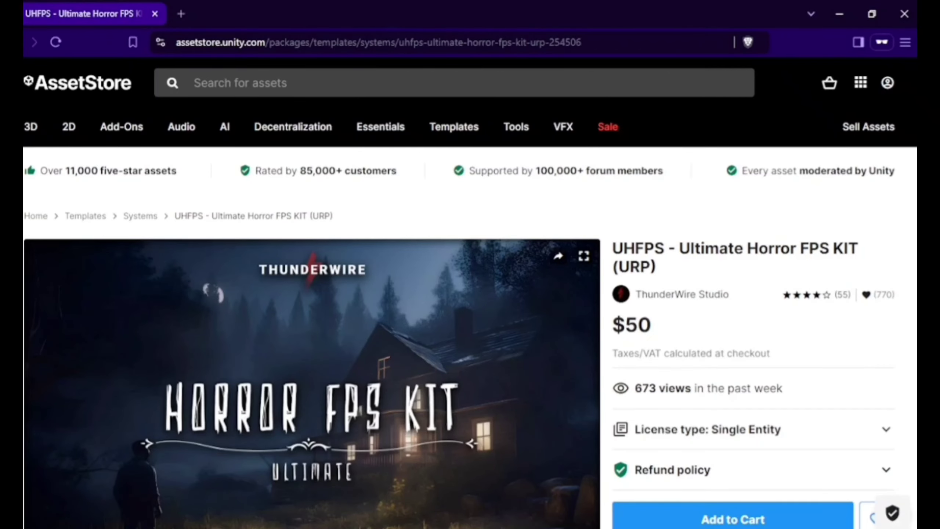
- Scroll the UHFPS URP kit listing to read its overview and compatibility table
scroll("down", 3)
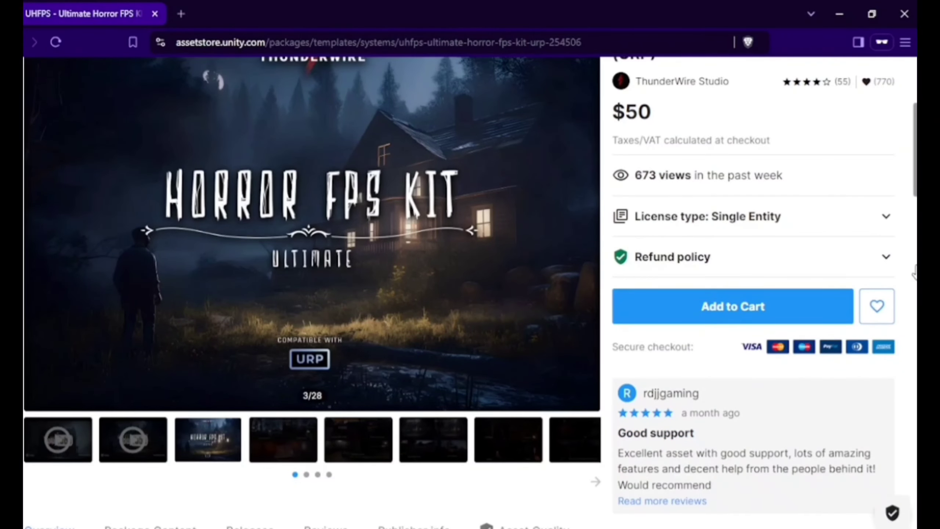
scroll("down", 3)
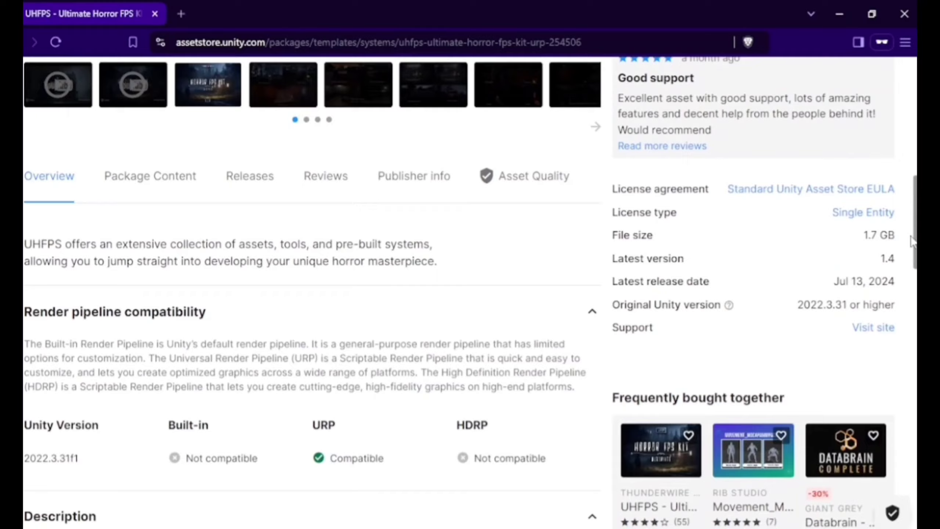
scroll("down", 3)
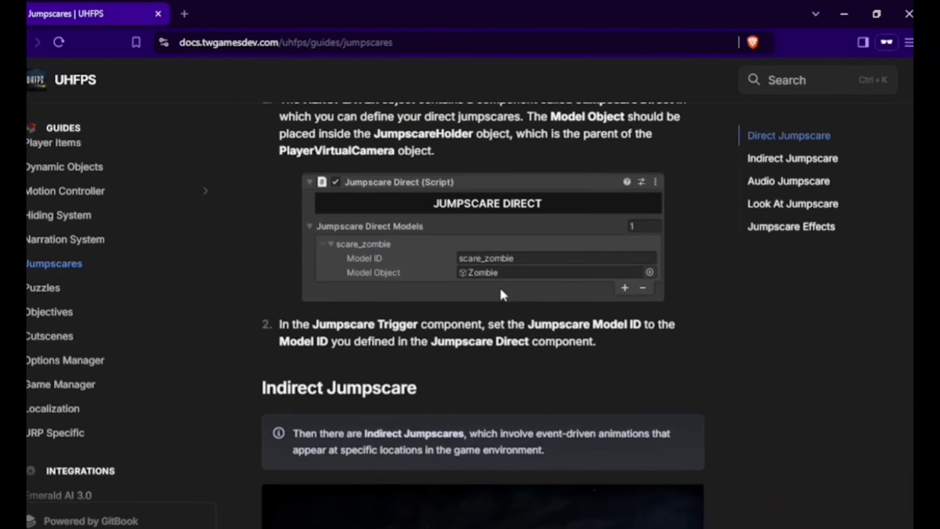
- Switch to the UHFPS Tutorials - Beginners Guide playlist tab and scroll its videos
left_click(245, 13)
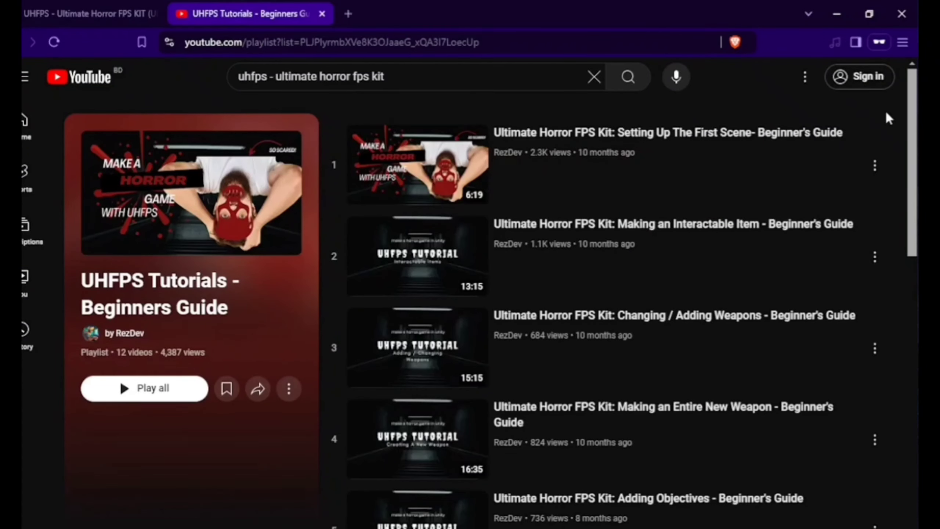
scroll("down", 3)
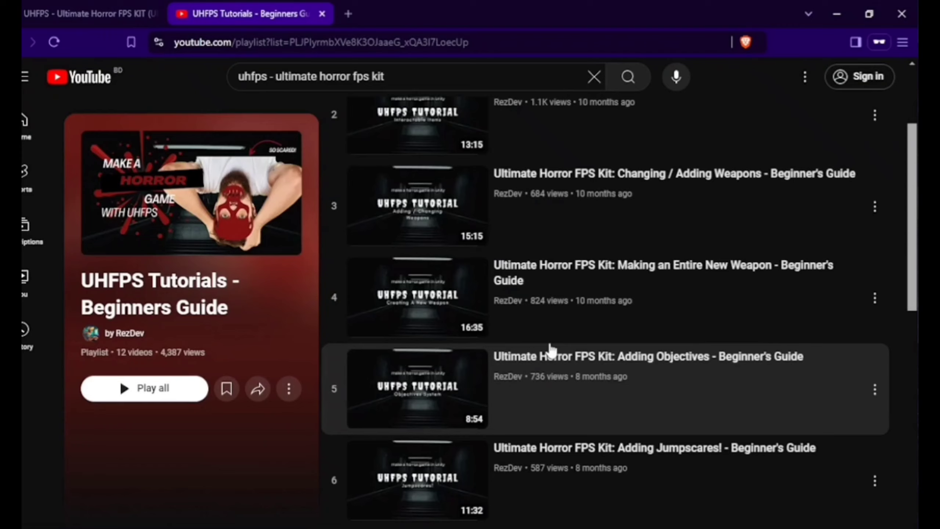
scroll("down", 3)
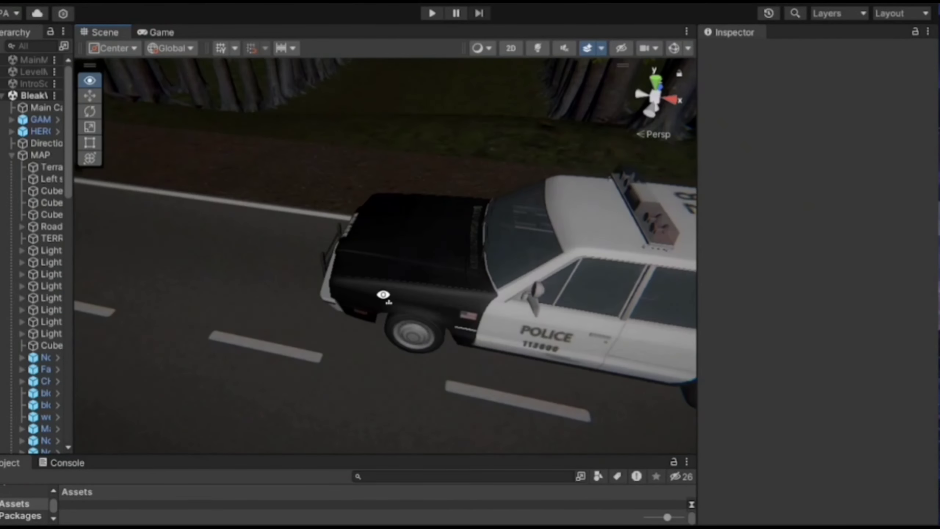
left_click(42, 357)
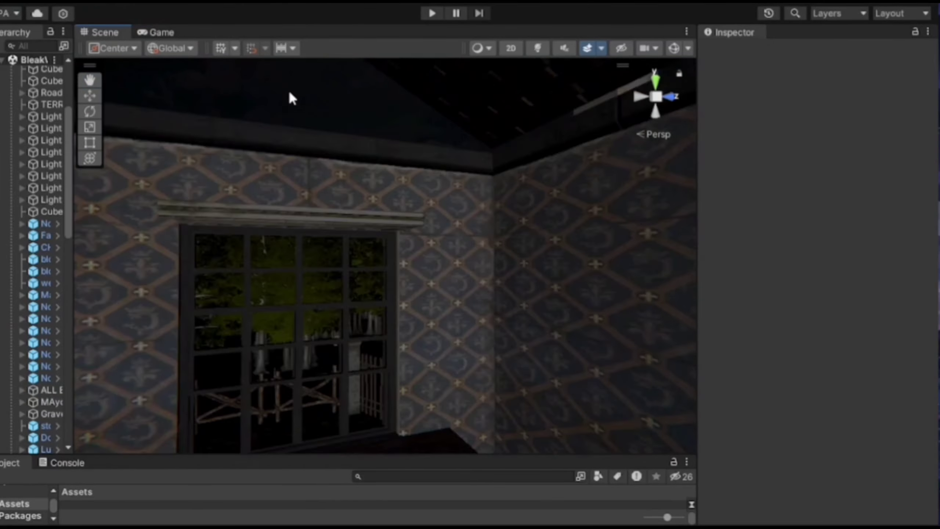
left_click_drag(290, 98, 466, 223)
type("can you give me the code which can make a gameobject go")
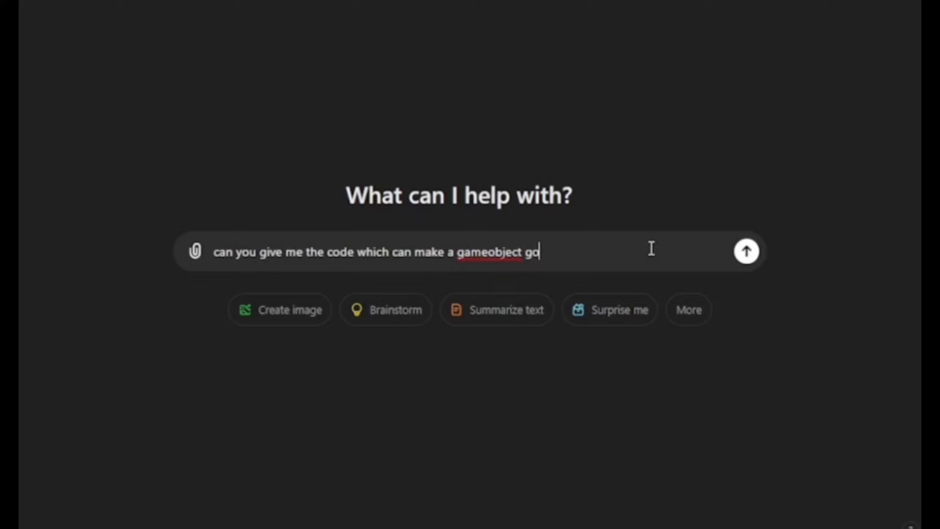
- Send the flashlight-hit reaction script request to ChatGPT and scroll the reply
left_click(746, 251)
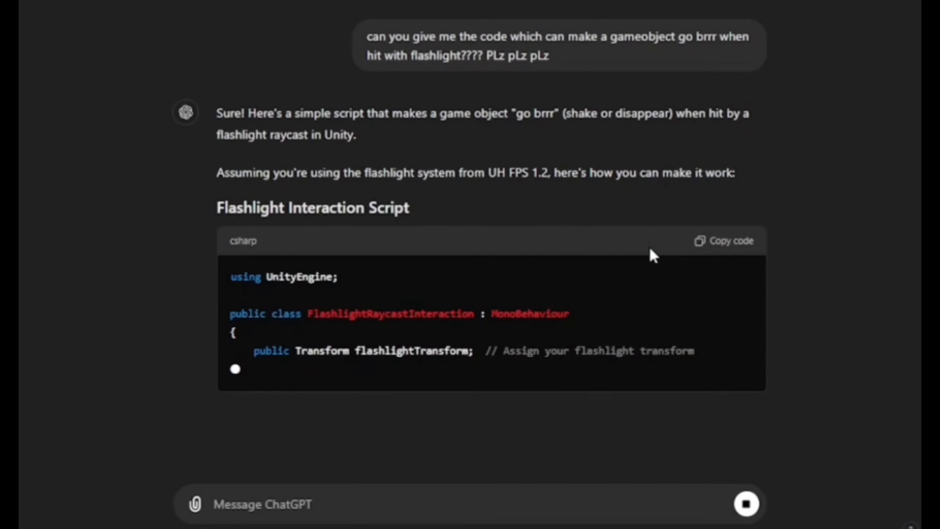
scroll("down", 3)
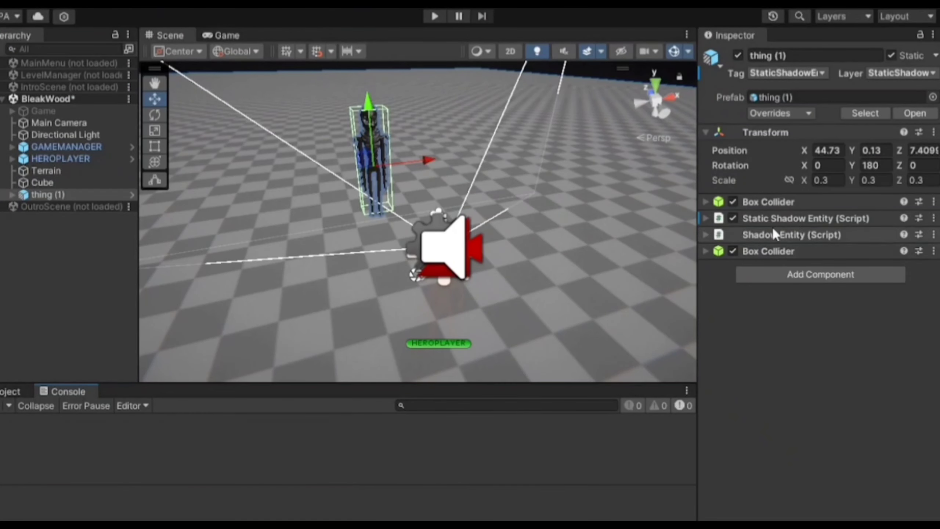
- Enter Play mode to test thing (1) with its Shadow Entity scripts
left_click(805, 218)
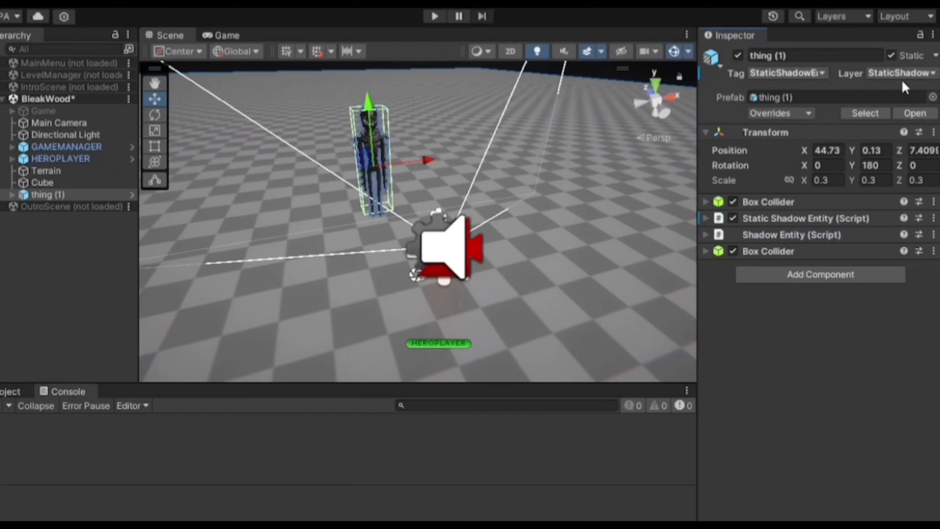
left_click(434, 16)
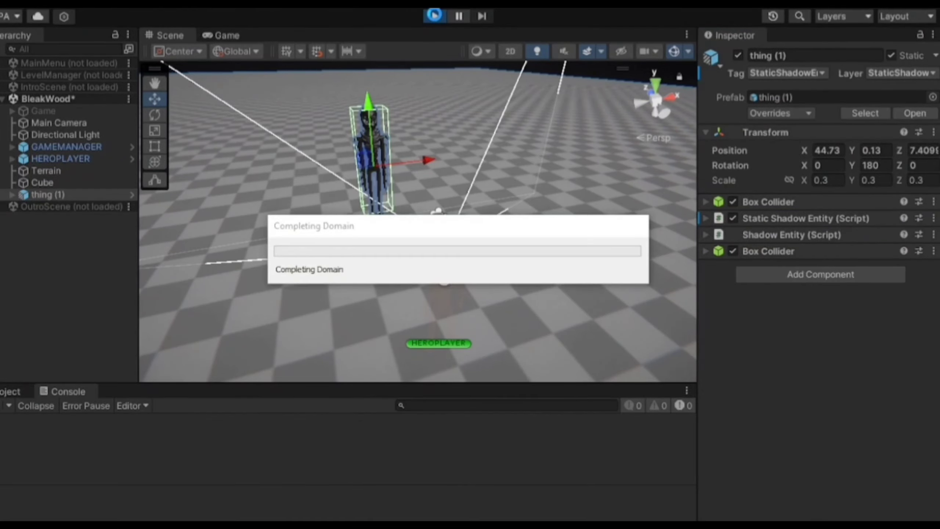
left_click(434, 16)
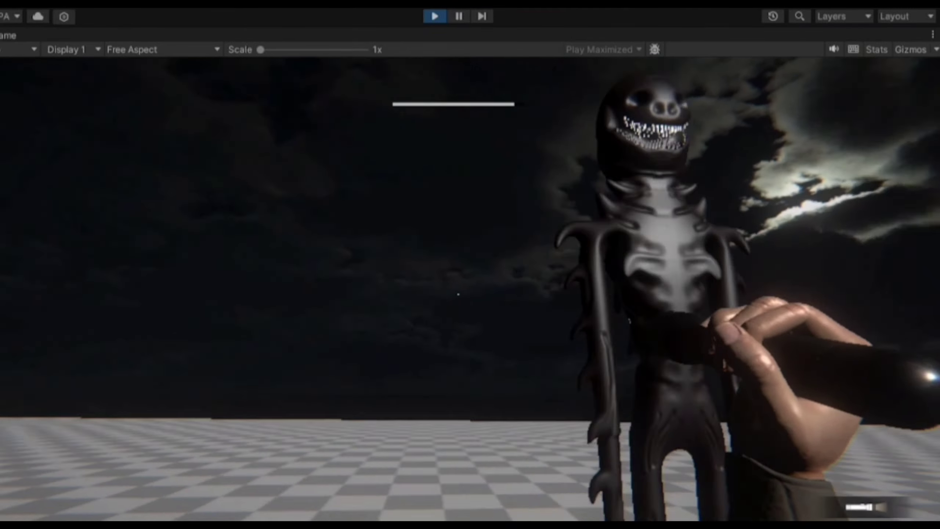
key("tab")
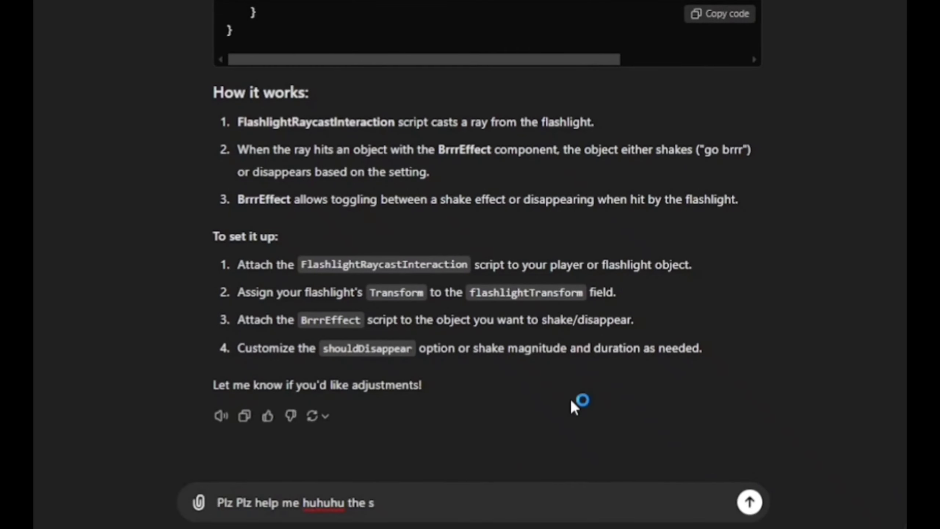
- Send the help request, then type a prompt asking the thing to chase to death and disappear
left_click(749, 502)
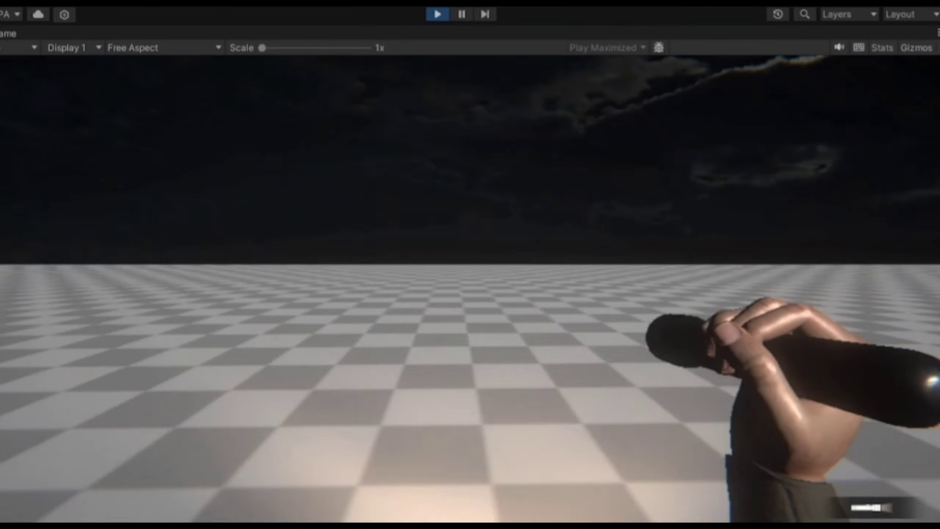
key("tab")
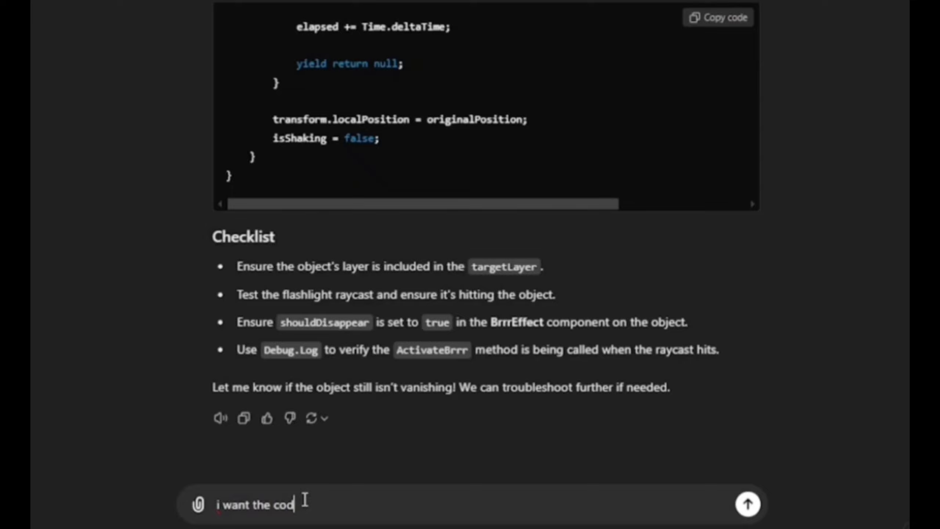
type("that make the thing run and")
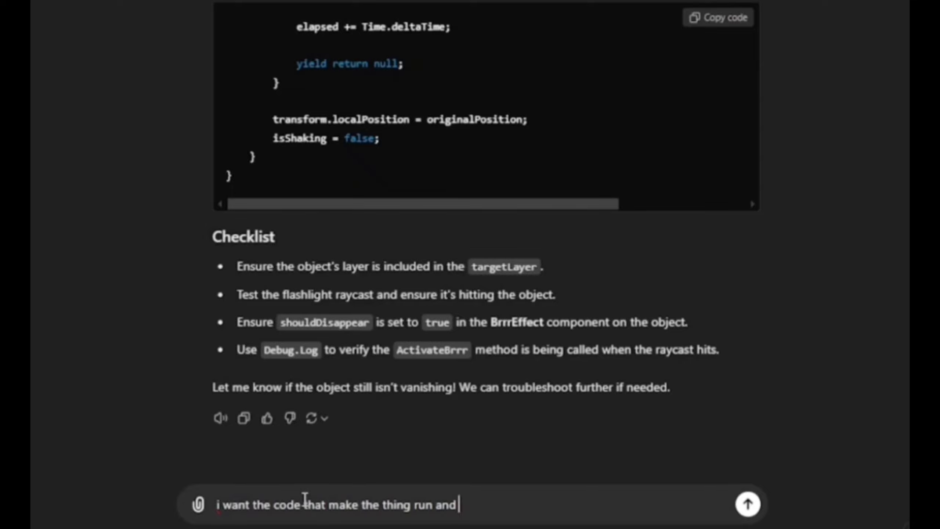
type("chase me to death but disabpear")
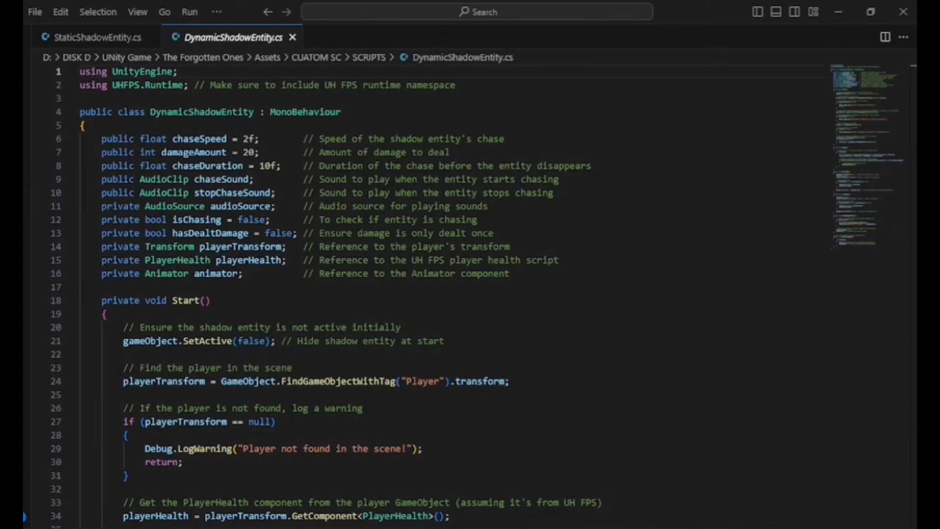
- Scroll through the DynamicShadowEntity.cs chase script in VS Code
scroll("down", 3)
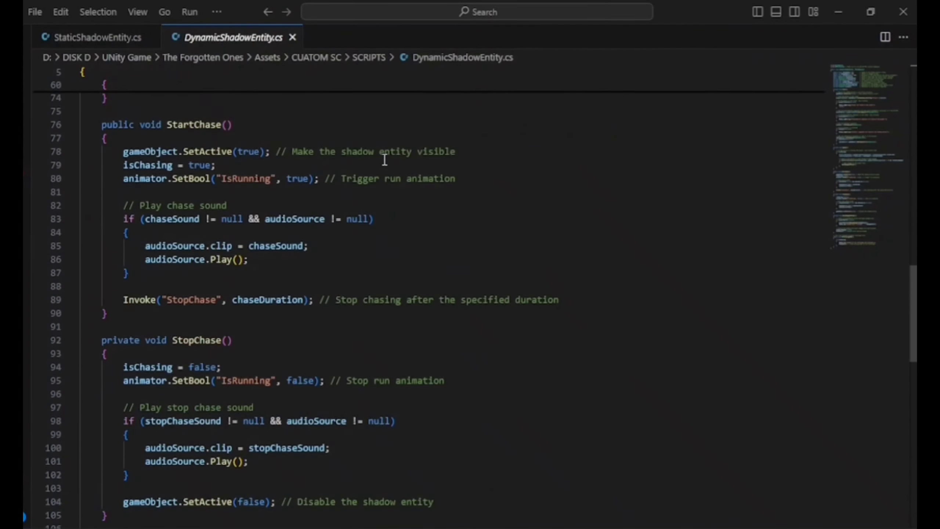
left_click(435, 11)
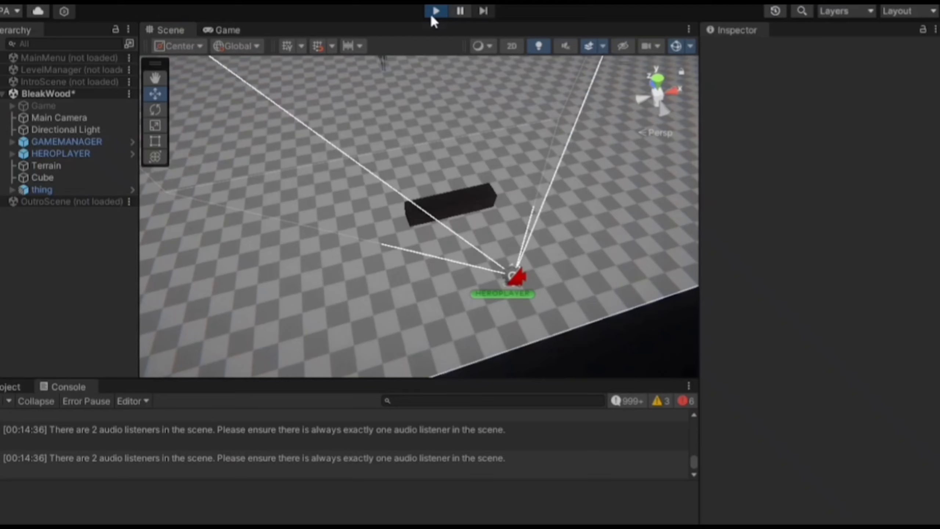
- Start Play mode and use the Flashlight item from the inventory
left_click(435, 11)
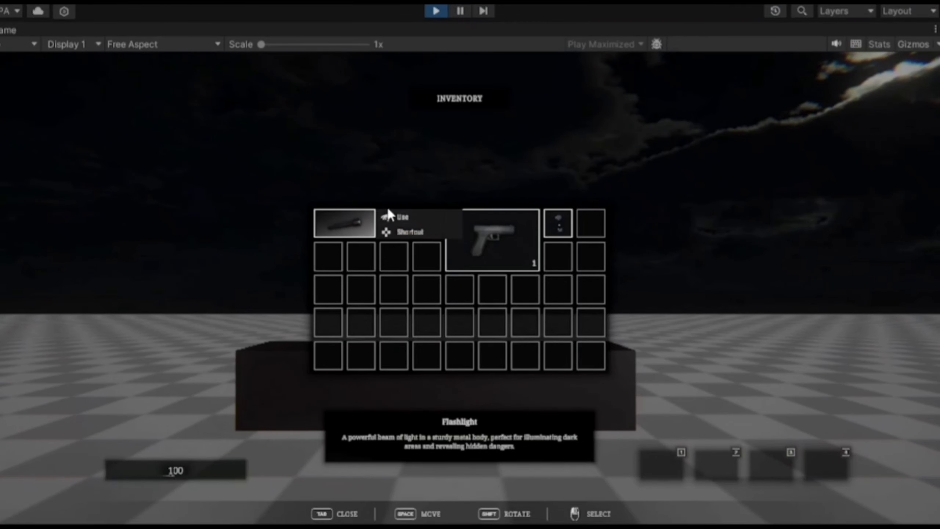
left_click(399, 217)
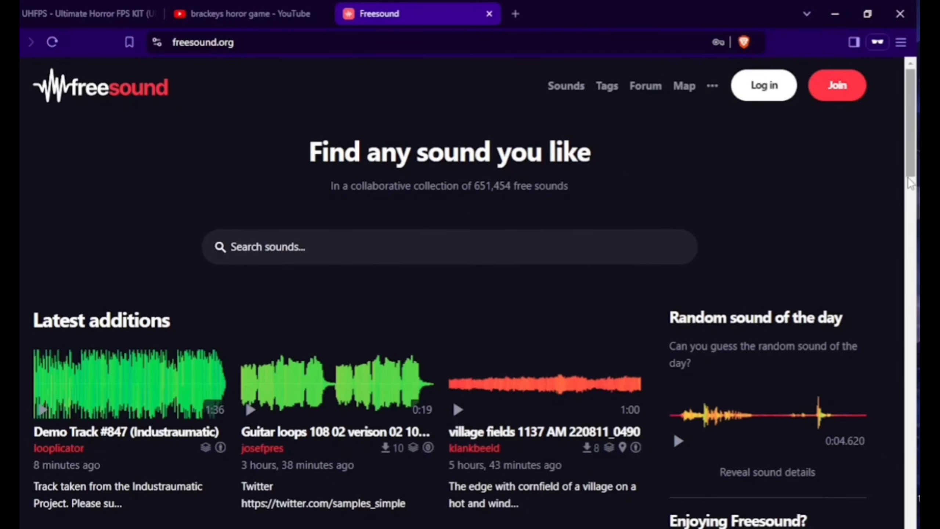
- Scroll the Freesound homepage's latest and most downloaded sounds down to the footer
scroll("down", 3)
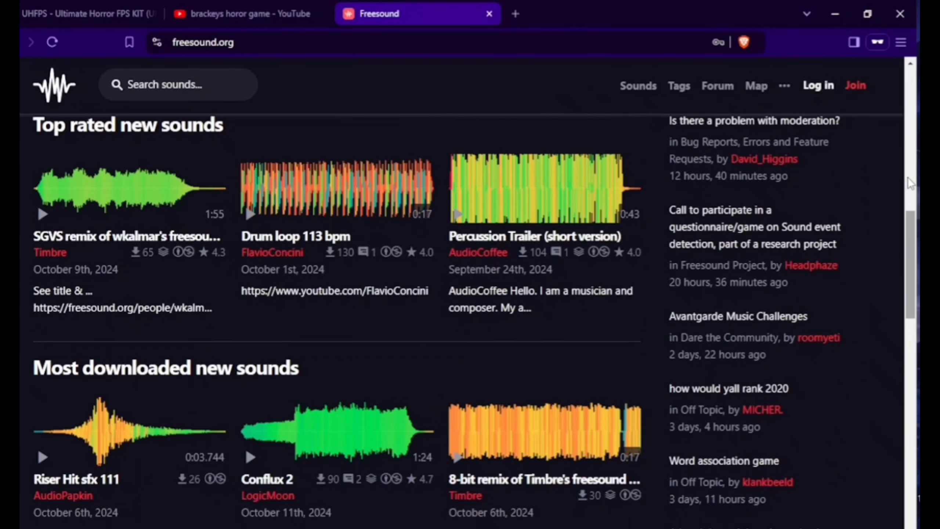
scroll("down", 3)
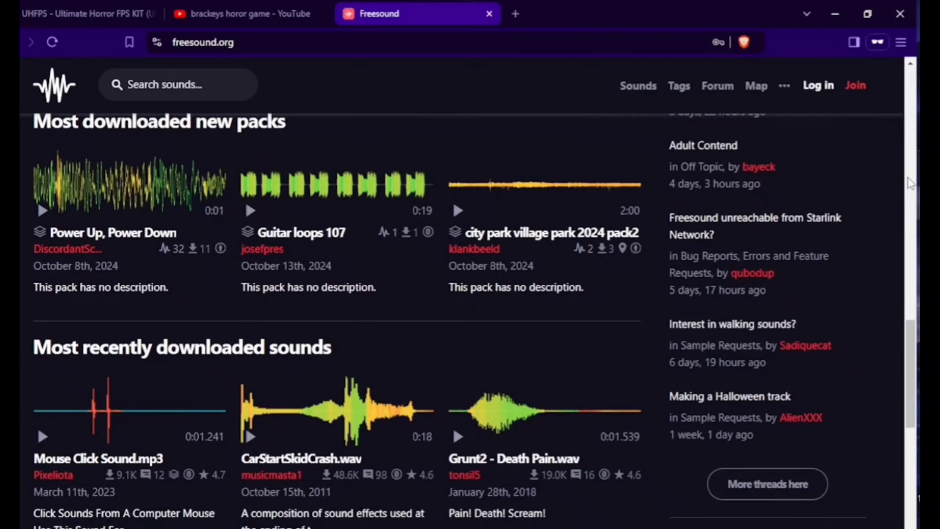
scroll("down", 3)
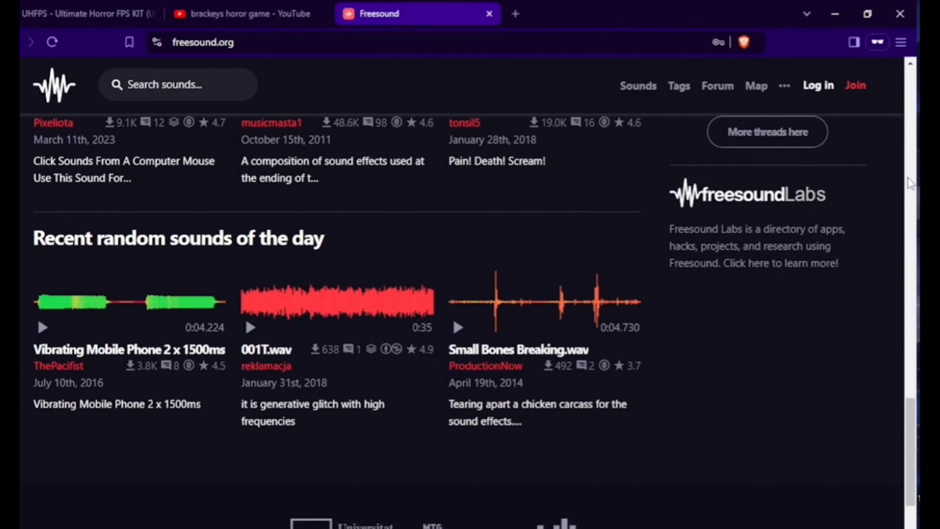
scroll("down", 3)
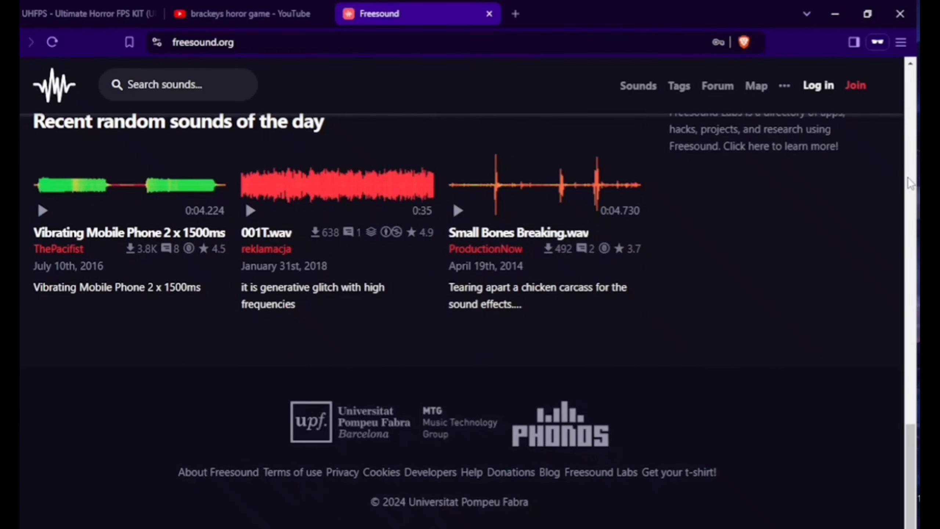
scroll("down", 3)
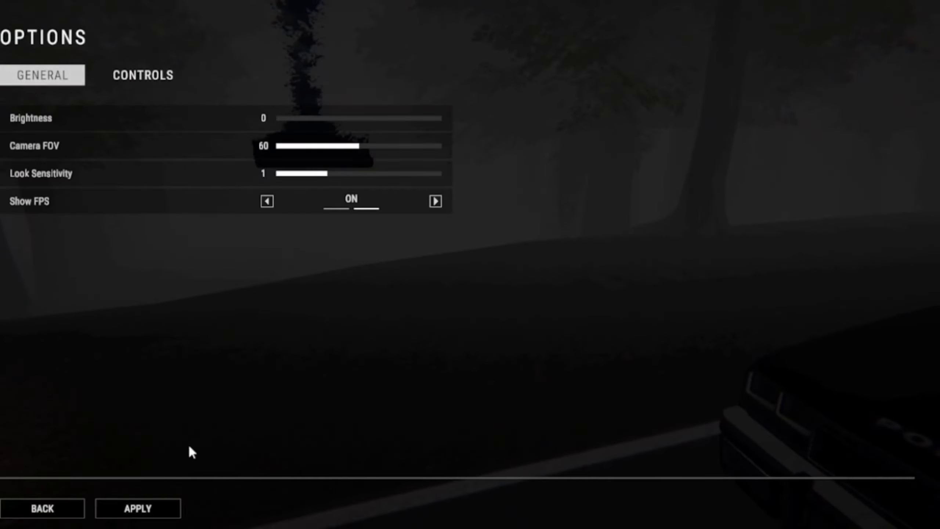
- Open the Options menu, then the inventory, and explore with the flashlight
left_click(42, 508)
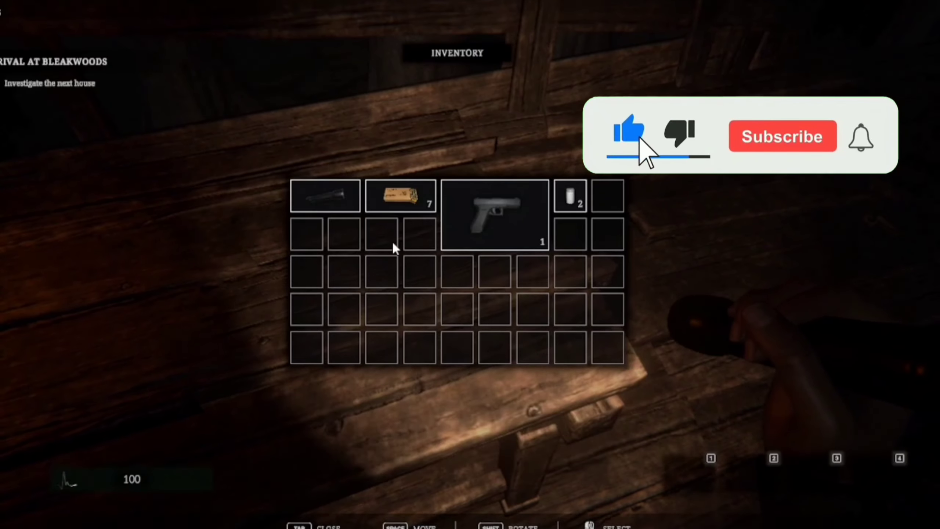
left_click(861, 136)
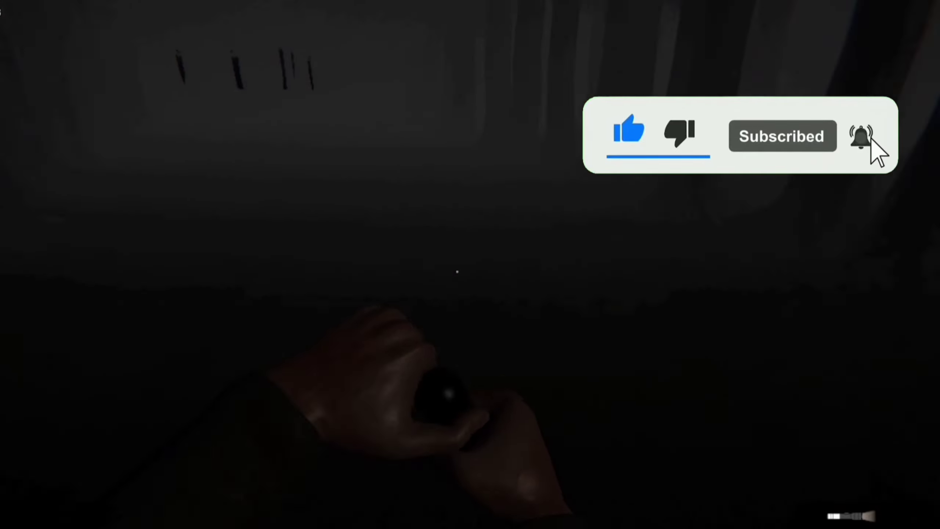